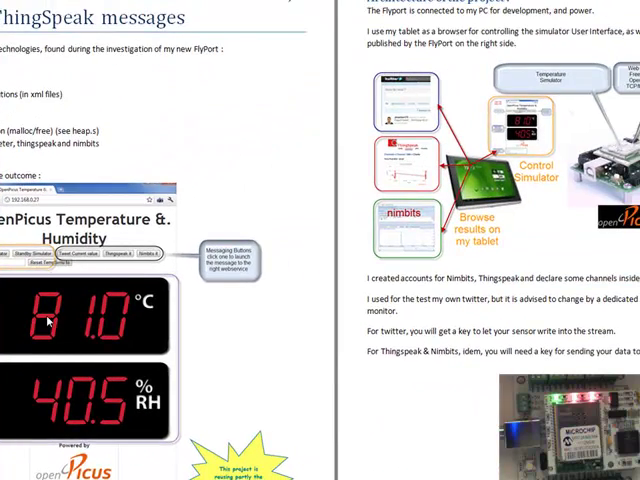
# - Scroll down the FlyPort page and restart the temperature simulation with Reset Simulator
pyautogui.scroll(-3)
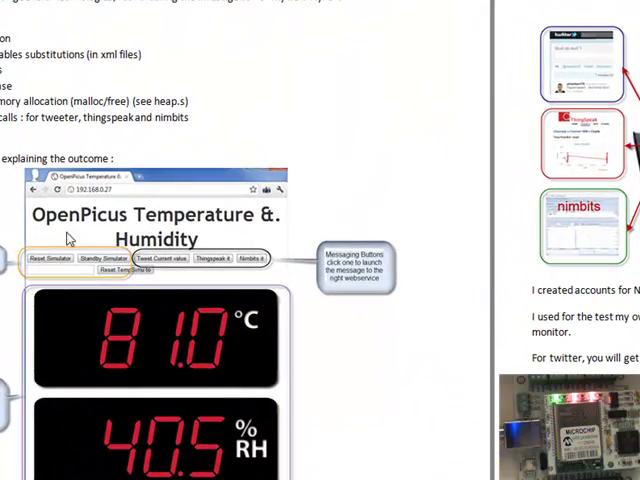
pyautogui.scroll(-3)
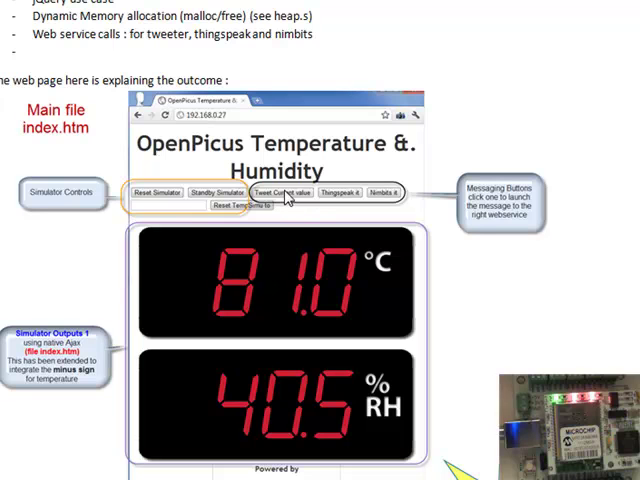
pyautogui.moveTo(315, 285)
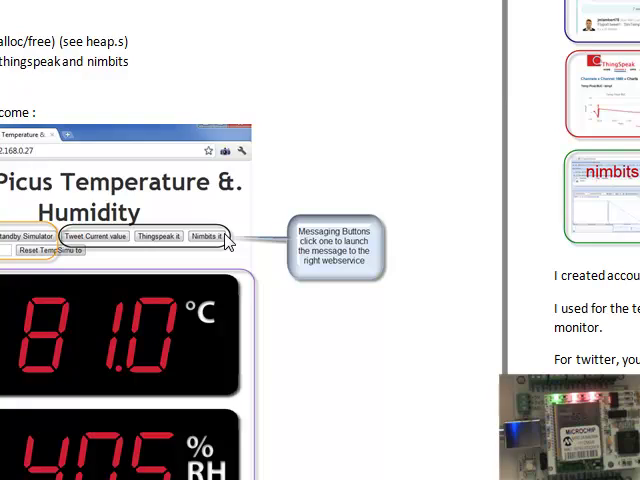
pyautogui.scroll(-3)
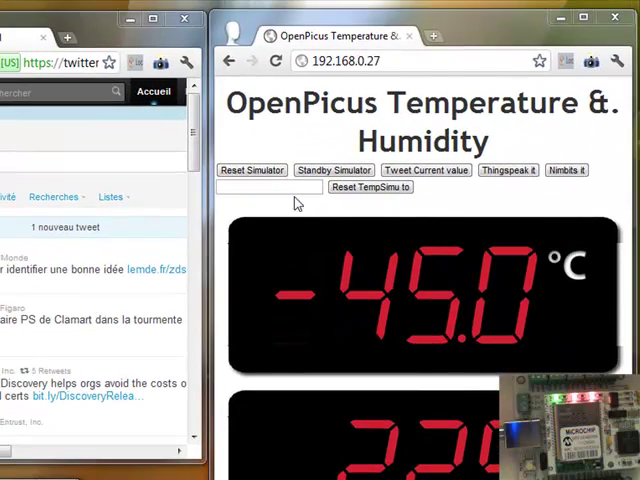
pyautogui.click(251, 169)
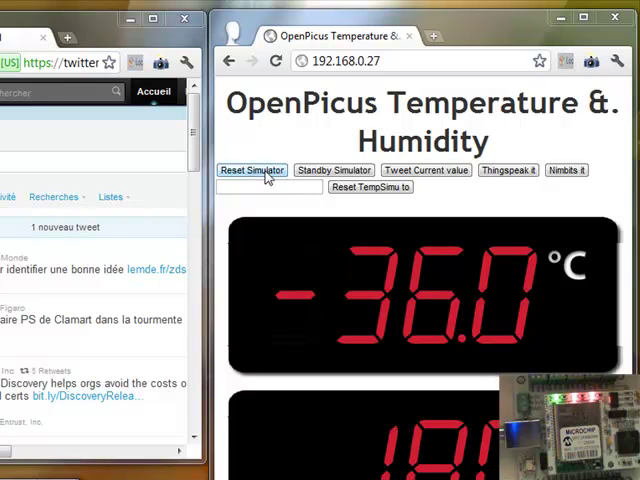
pyautogui.moveTo(392, 230)
pyautogui.write('40')
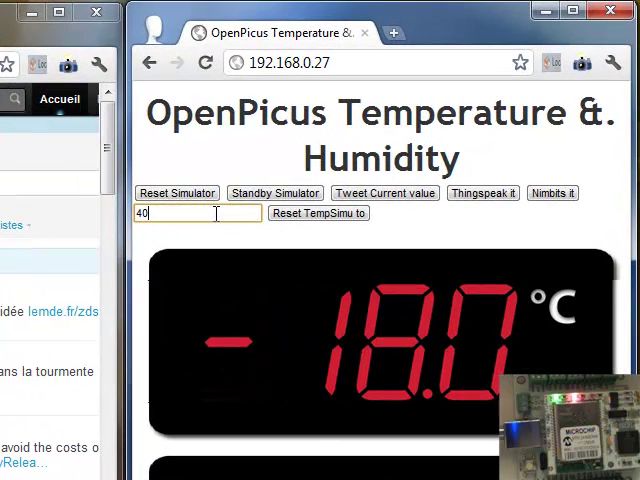
# - Apply 40 via Reset TempSimu to and restart the simulator, now reading 67.0 °C
pyautogui.click(318, 213)
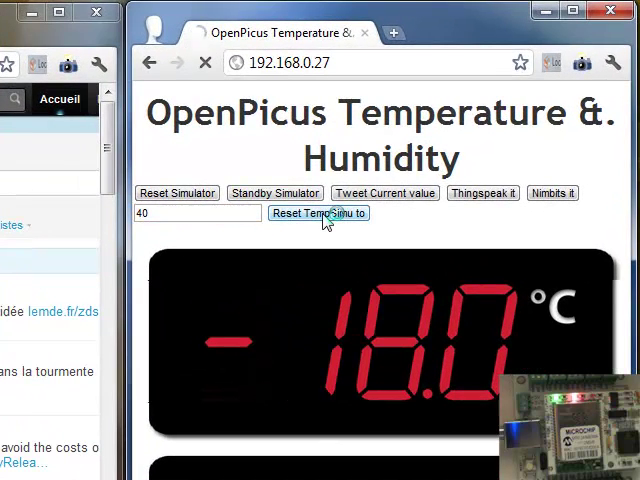
pyautogui.click(318, 213)
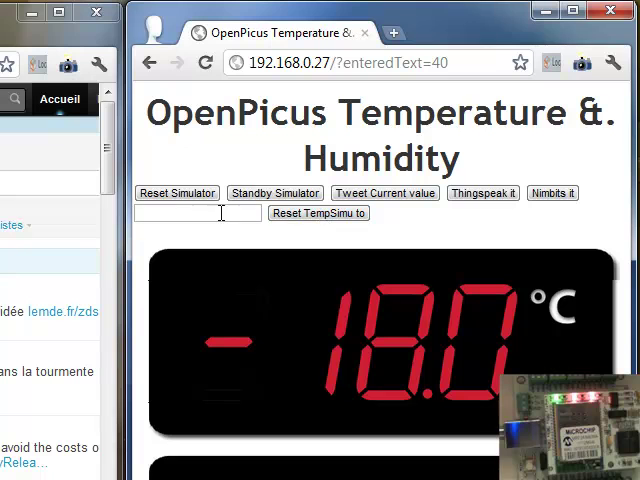
pyautogui.click(177, 193)
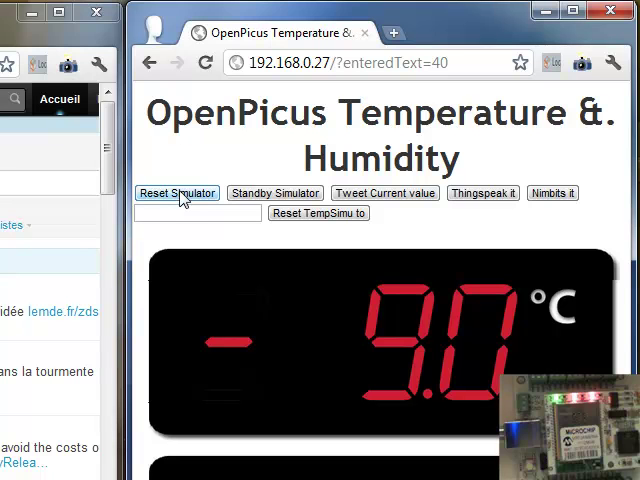
pyautogui.click(177, 193)
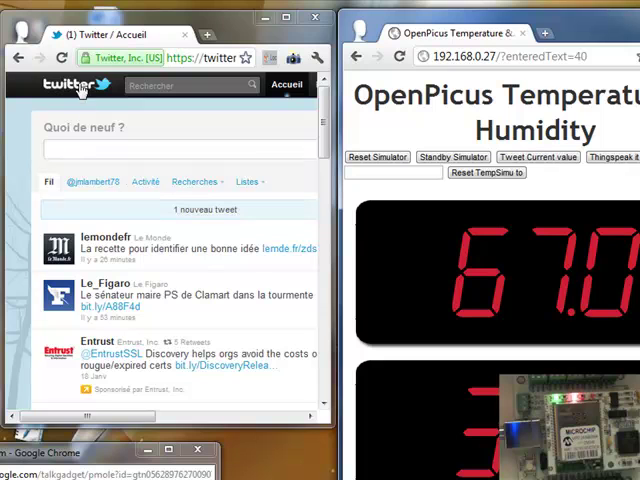
# - Refresh the Twitter timeline to show the FlyPort tweet with SimTemp=-72.0
pyautogui.click(63, 57)
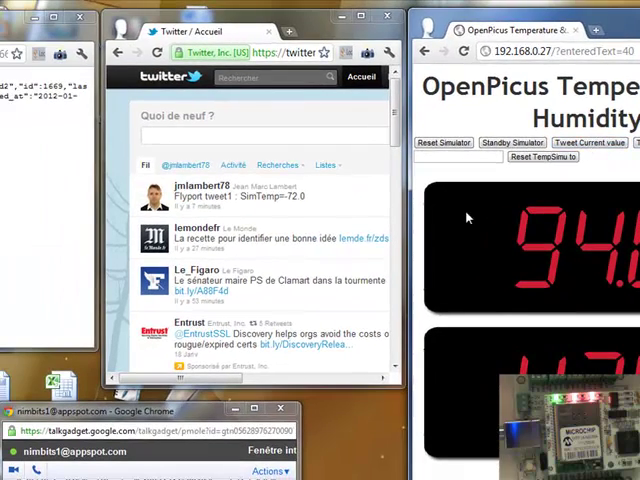
pyautogui.moveTo(229, 270)
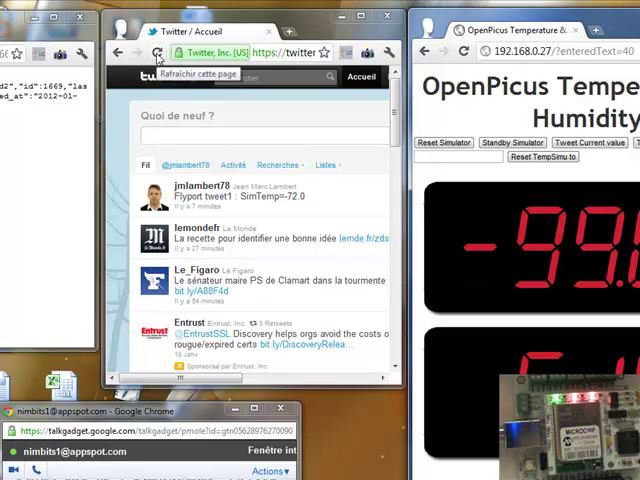
pyautogui.click(157, 52)
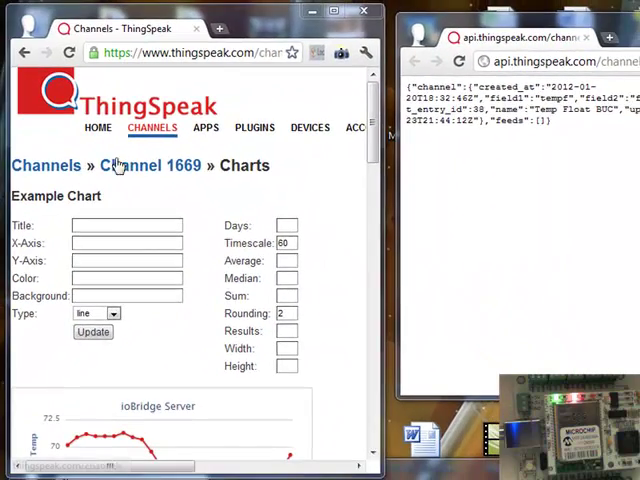
# - Scroll down ThingSpeak Channel 1669's charts page to the empty Temp Float BUC chart
pyautogui.scroll(-3)
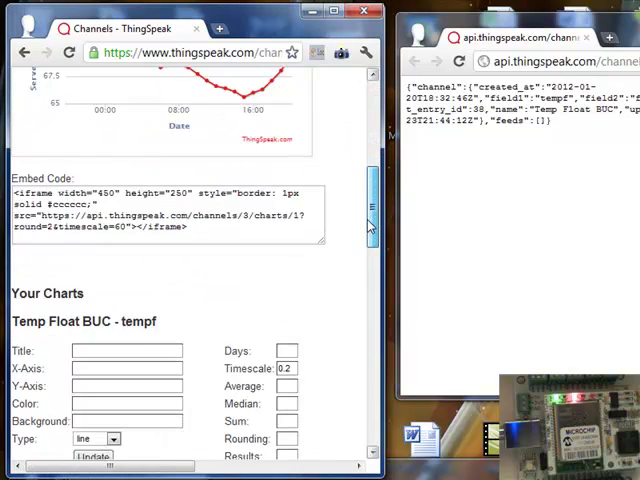
pyautogui.scroll(-3)
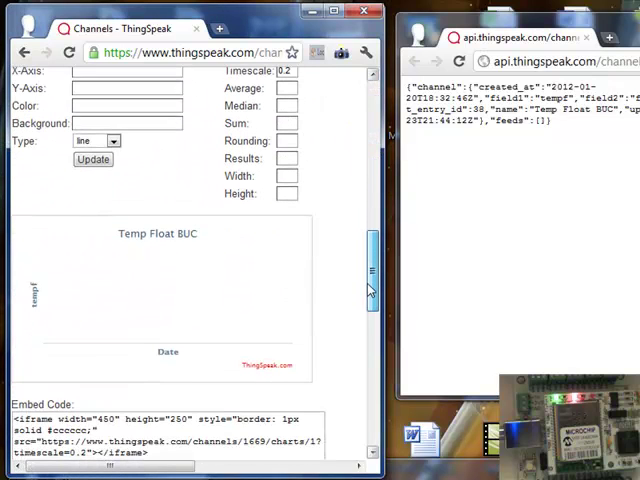
pyautogui.scroll(-3)
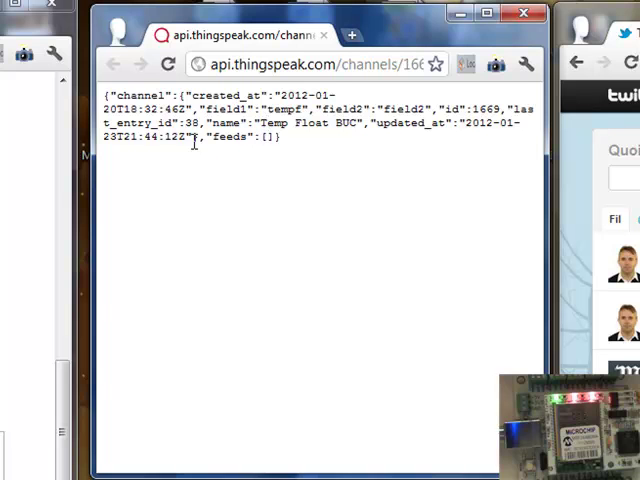
# - Reload channel 1669's JSON feed to reveal entry 39 with field1 at -72.0
pyautogui.click(169, 64)
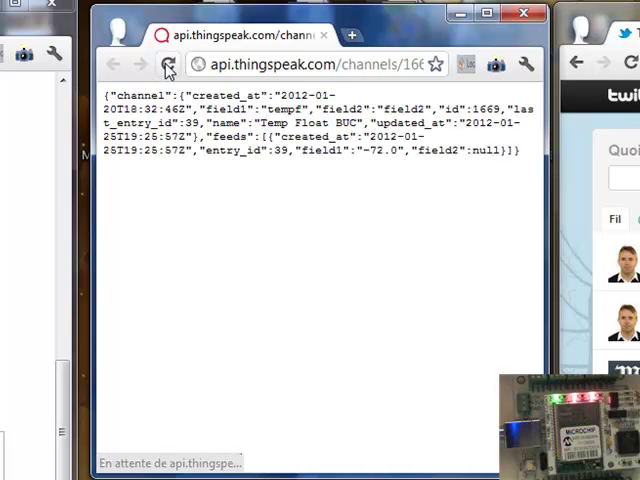
pyautogui.click(168, 64)
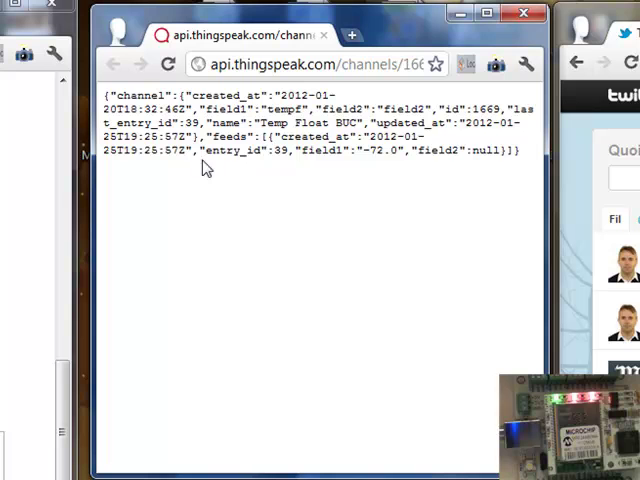
pyautogui.moveTo(254, 165)
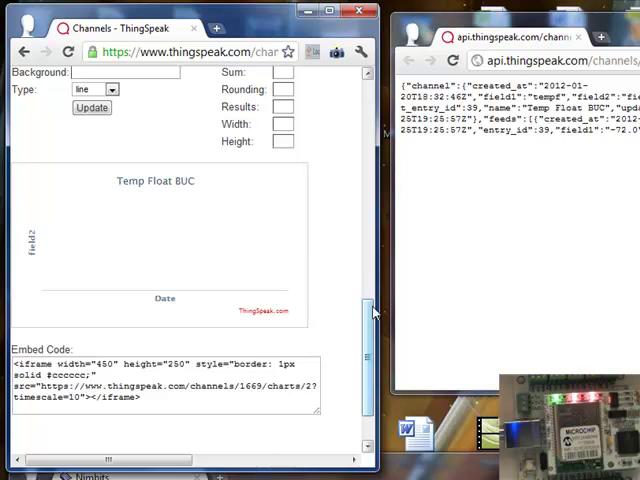
# - Check the -72 reading on the tempf chart, then view ThingSpeak's Apps page
pyautogui.scroll(3)
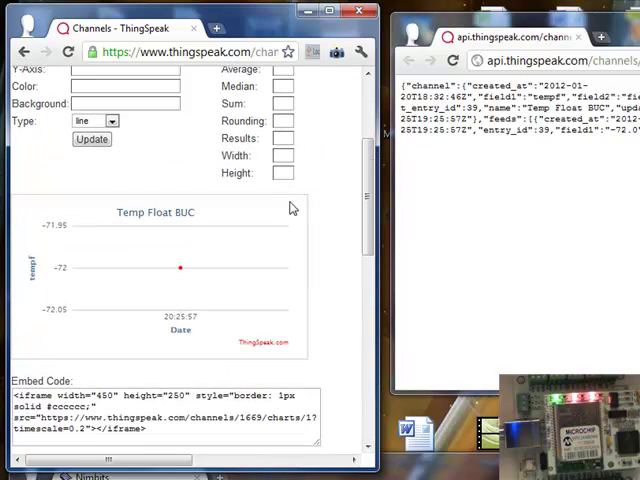
pyautogui.moveTo(118, 212)
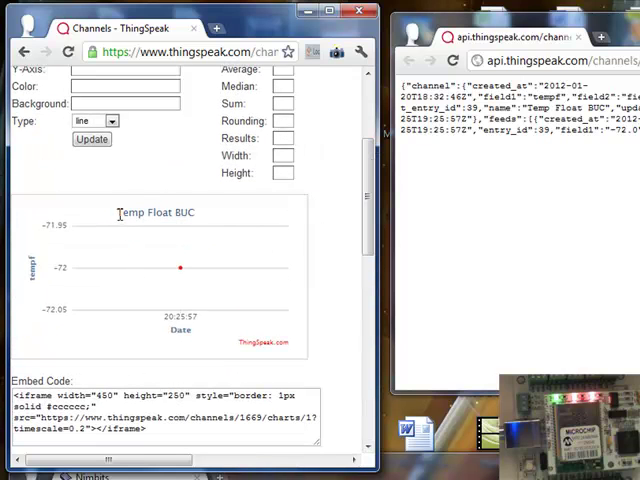
pyautogui.moveTo(193, 280)
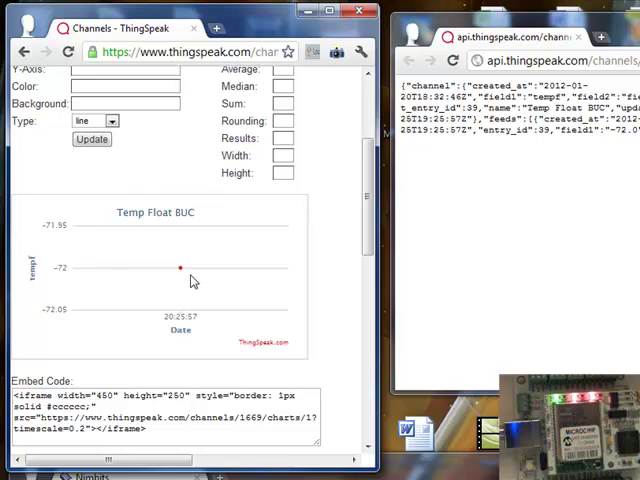
pyautogui.moveTo(180, 270)
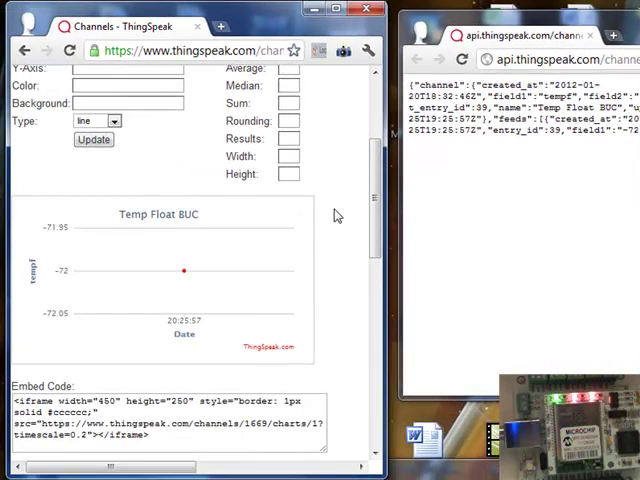
pyautogui.scroll(3)
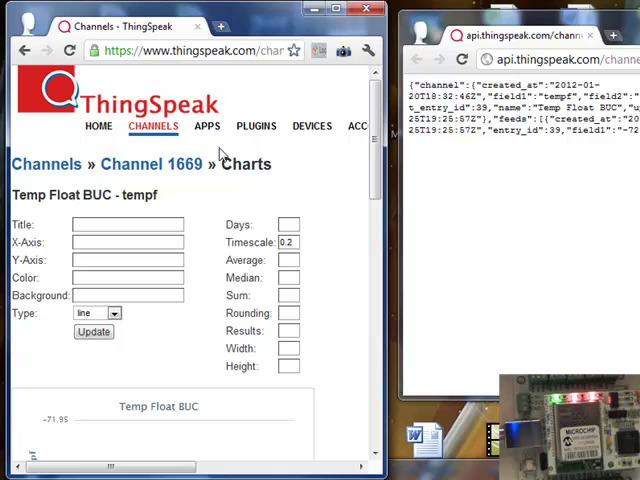
pyautogui.moveTo(206, 126)
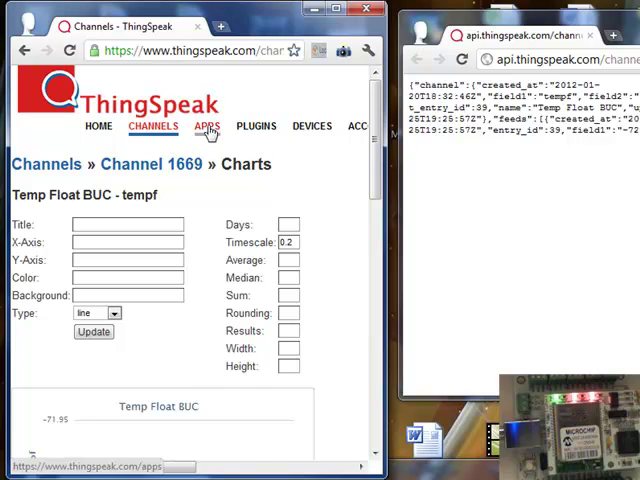
pyautogui.click(207, 126)
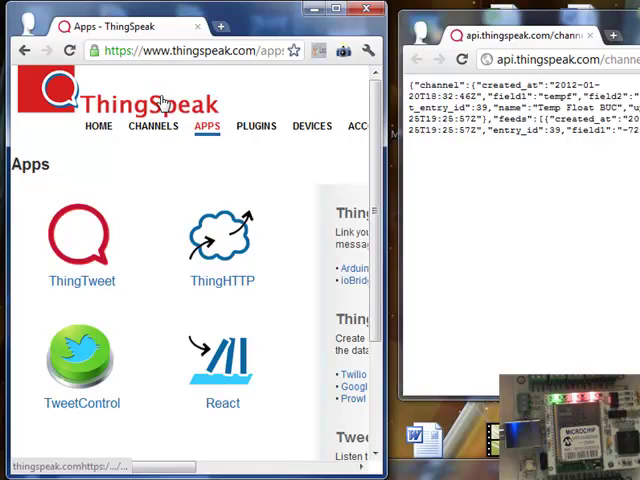
pyautogui.moveTo(208, 198)
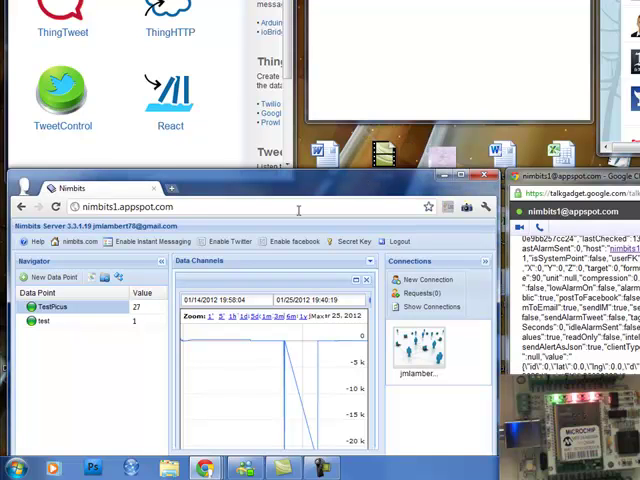
pyautogui.moveTo(305, 232)
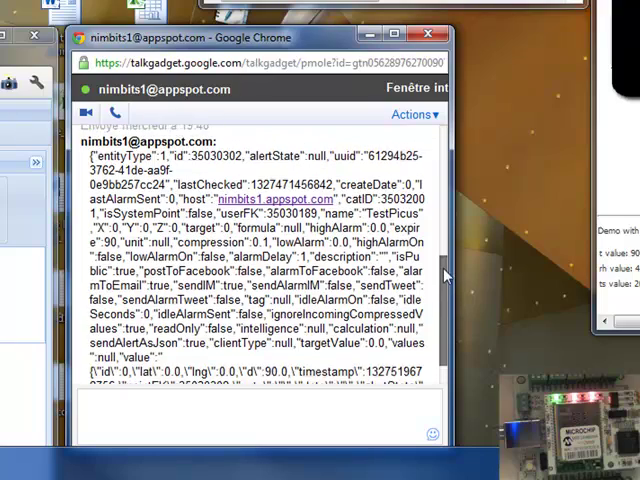
# - Scroll through the Nimbits bot's TestPicus JSON messages in Google Talk, including value 27.0
pyautogui.scroll(-3)
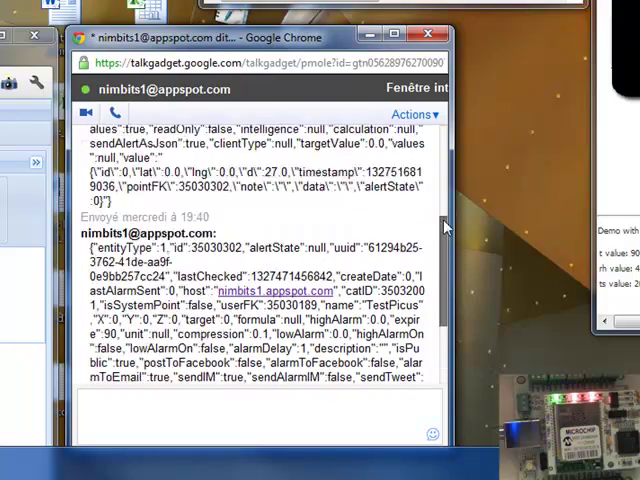
pyautogui.scroll(-3)
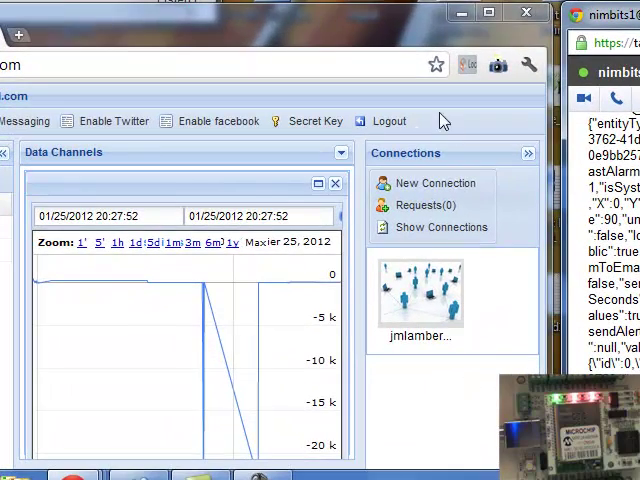
pyautogui.moveTo(349, 291)
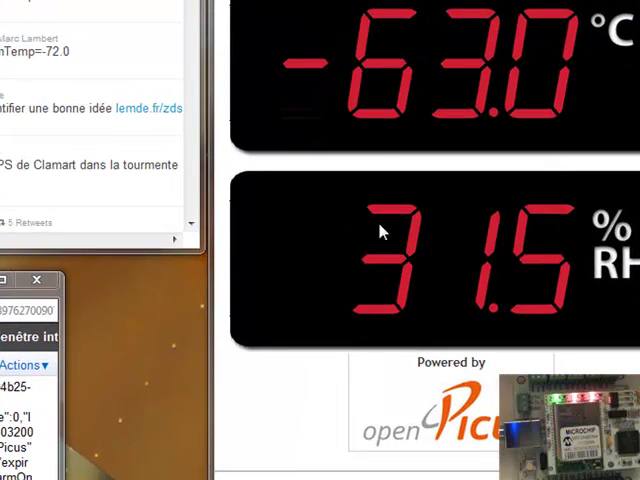
pyautogui.moveTo(538, 99)
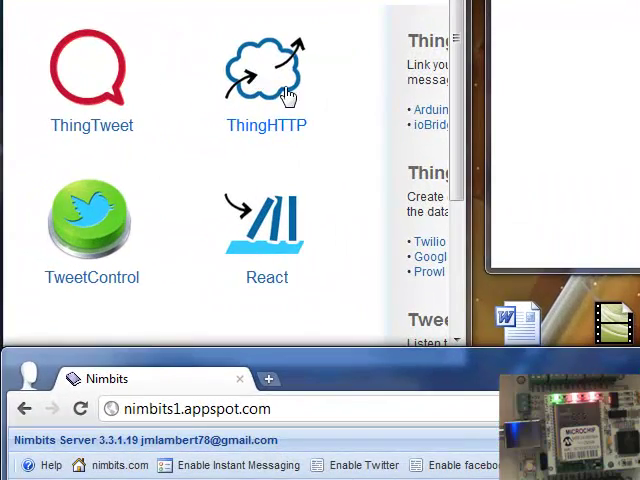
pyautogui.moveTo(280, 100)
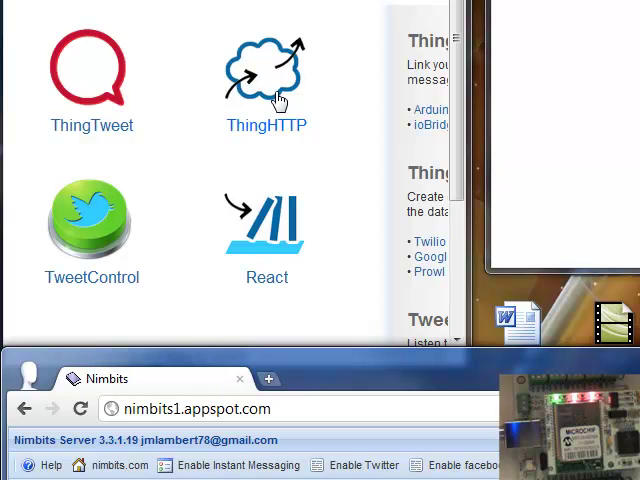